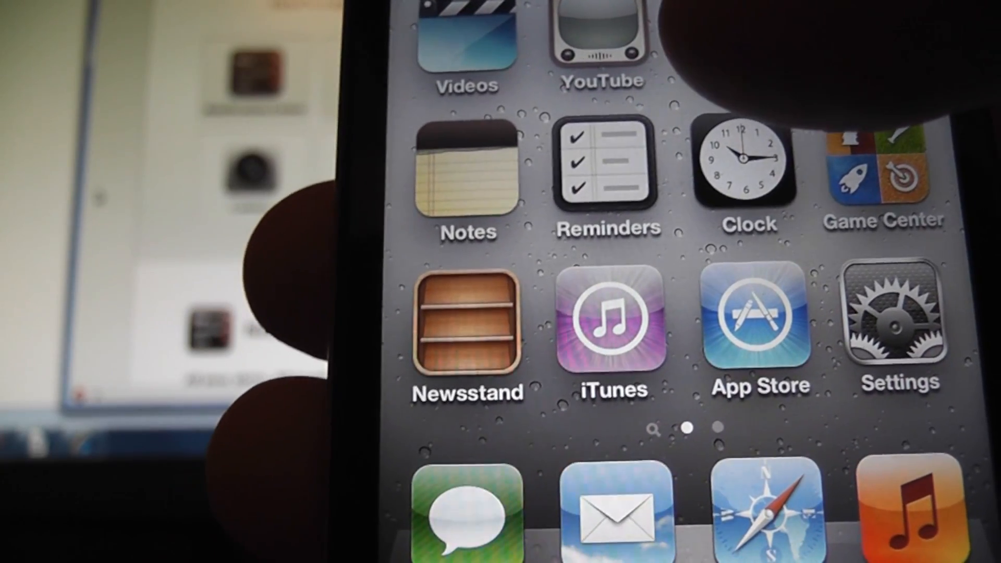
# Add a 'Pick up milk' reminder and turn on its On a Day alert.
pyautogui.click(607, 172)
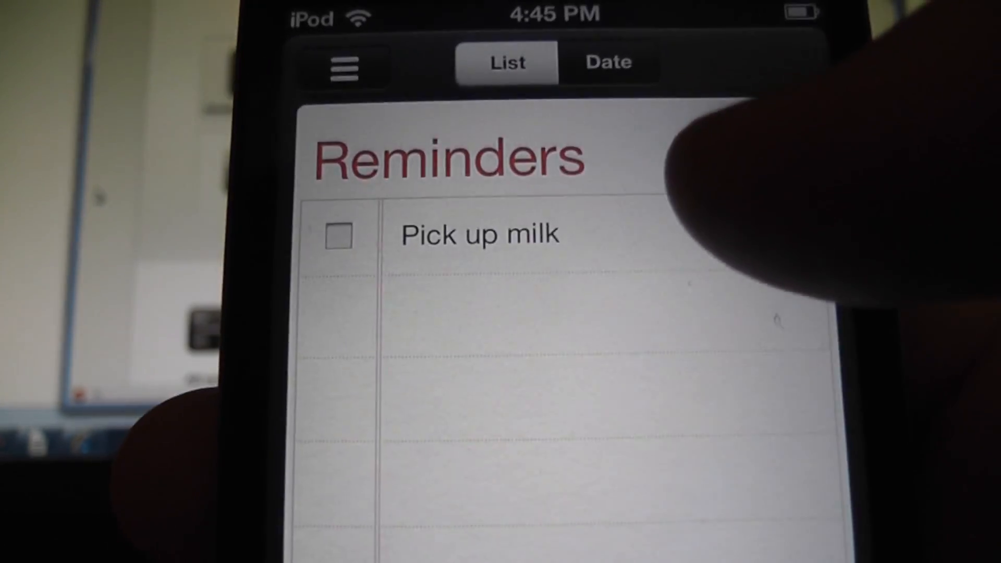
pyautogui.click(479, 234)
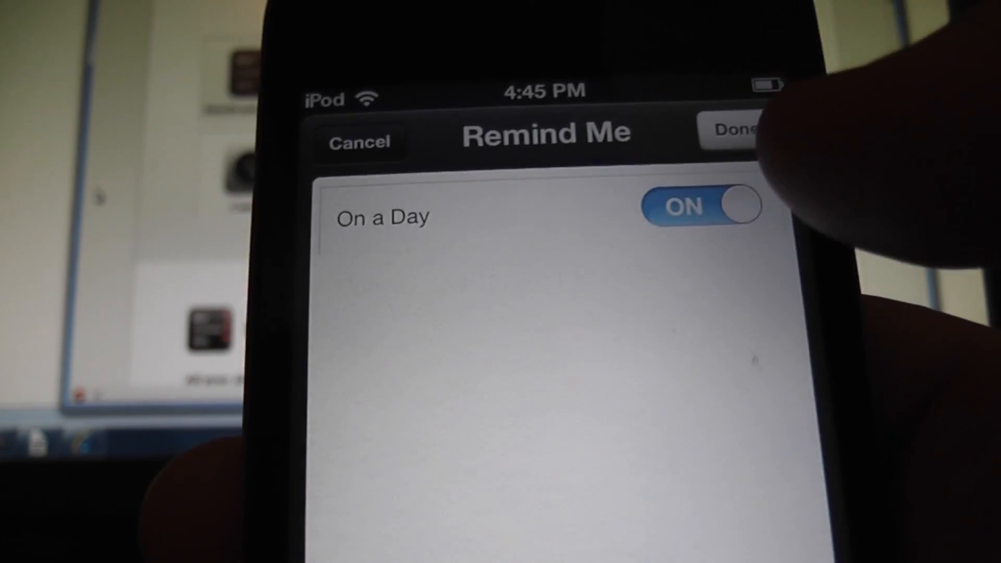
pyautogui.click(699, 207)
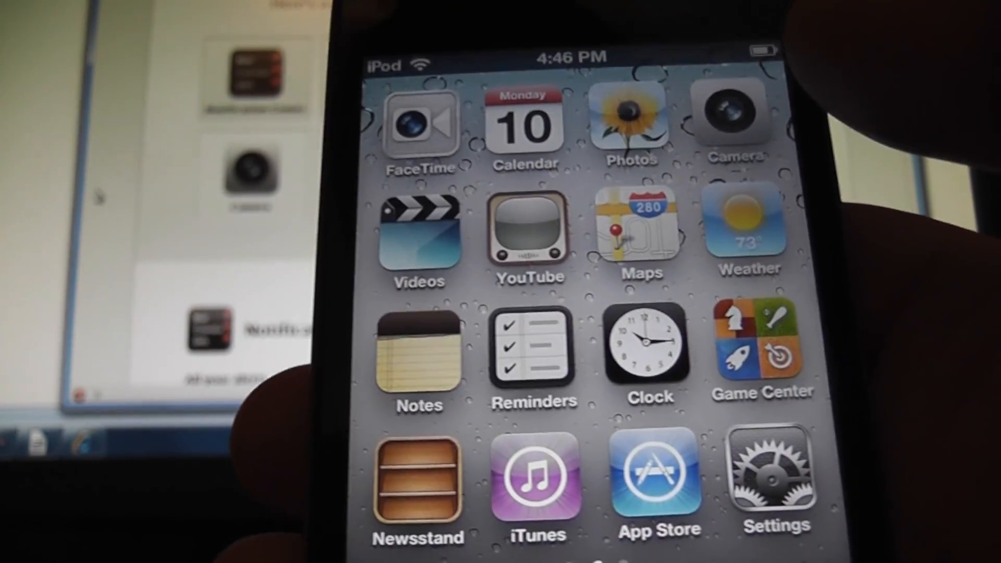
# Go home, open Settings and select Twitter from the list.
pyautogui.click(419, 355)
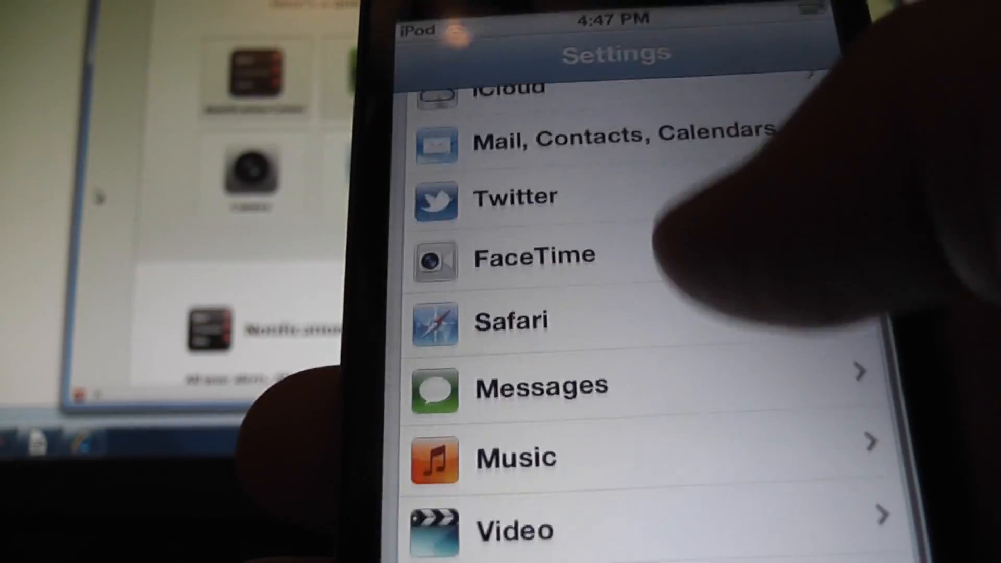
pyautogui.click(514, 197)
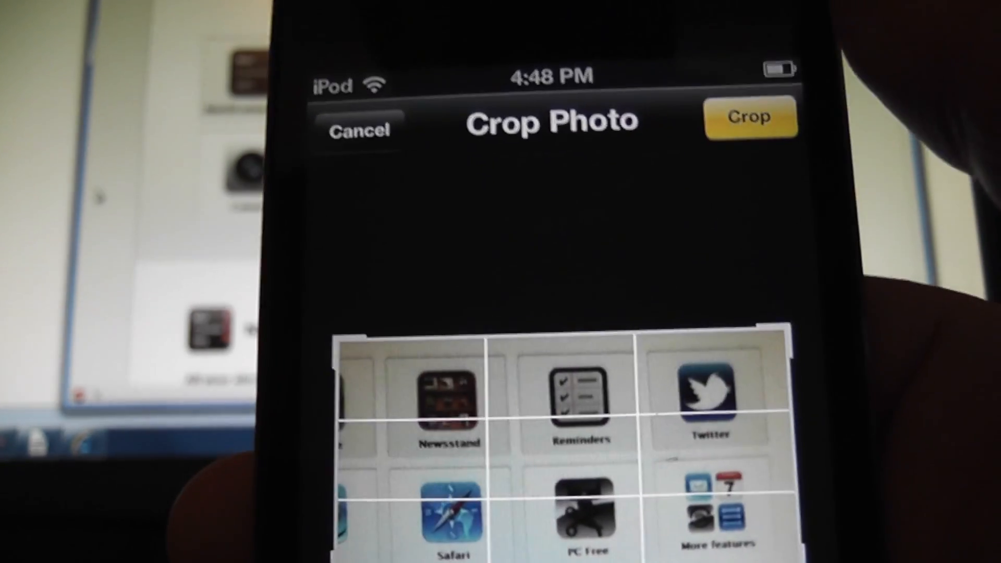
# Apply the crop to the app-icons photo and save it.
pyautogui.click(750, 118)
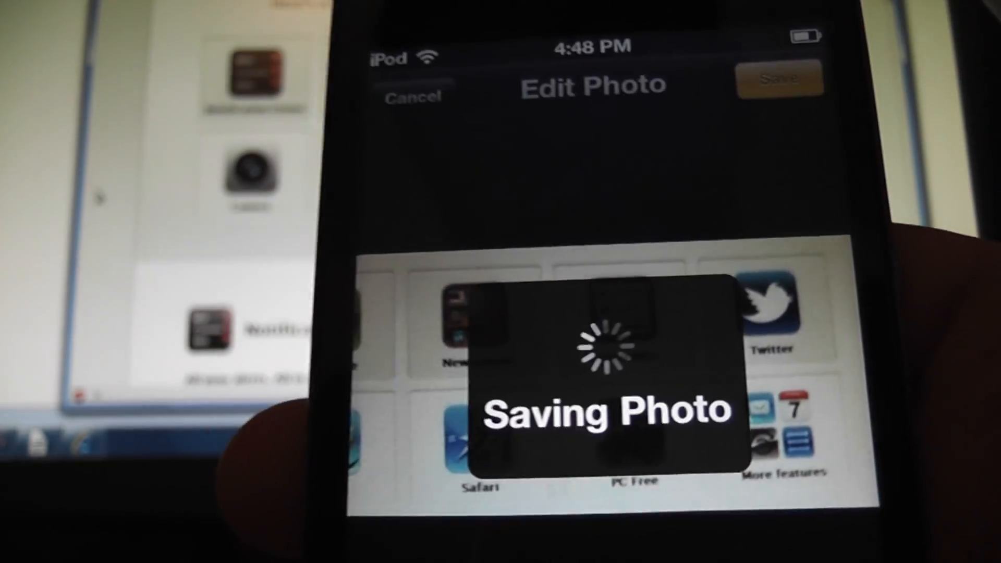